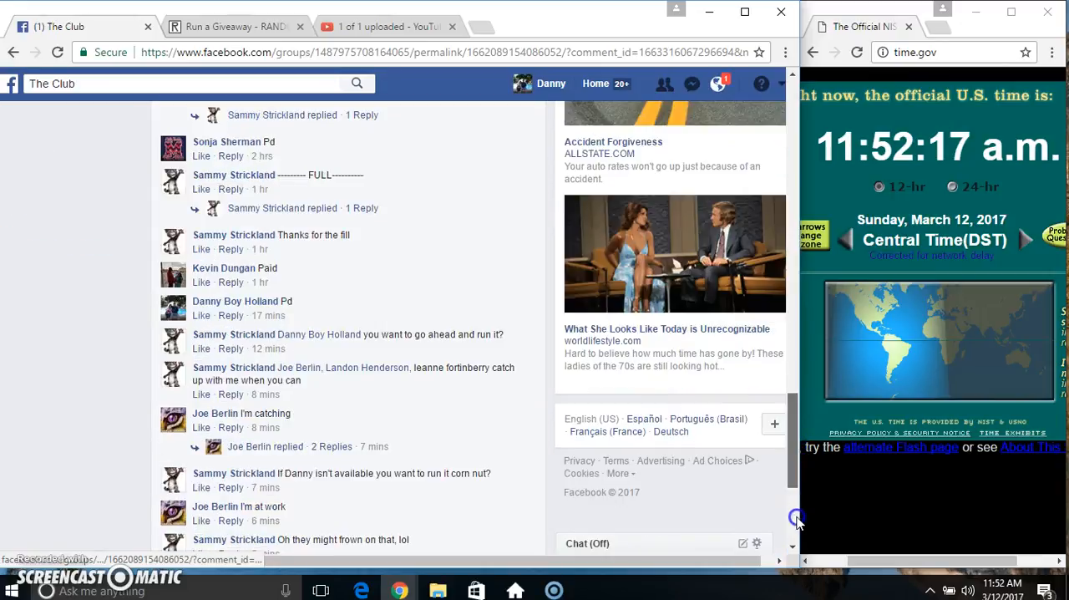
- Randomize the giveaway entry list through all five rounds, ending with the Final Round
{"action": "left_click", "coordinate": [236, 26]}
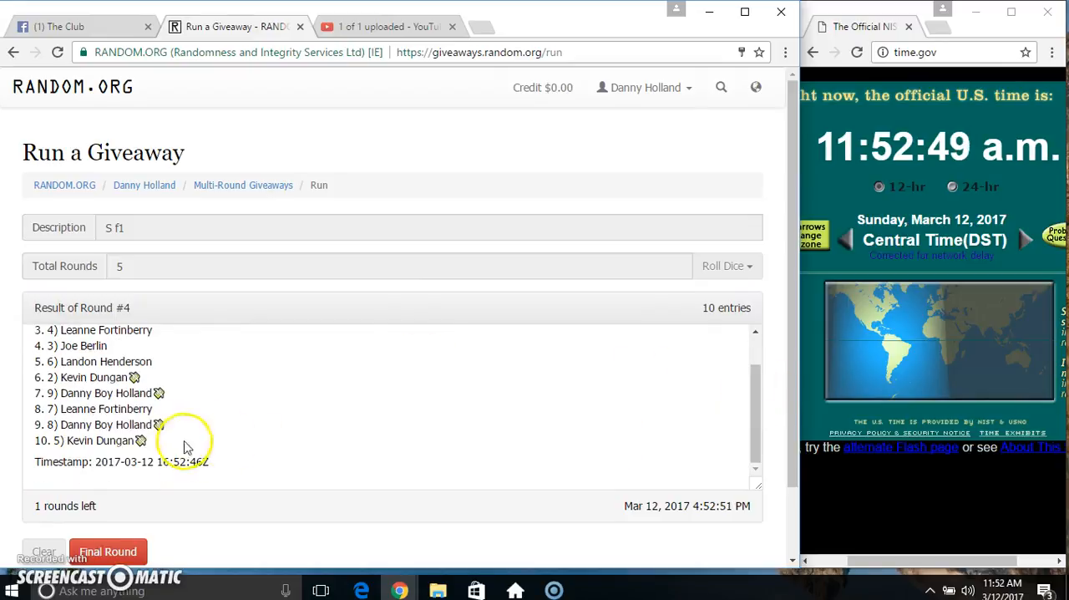
{"action": "left_click", "coordinate": [76, 26]}
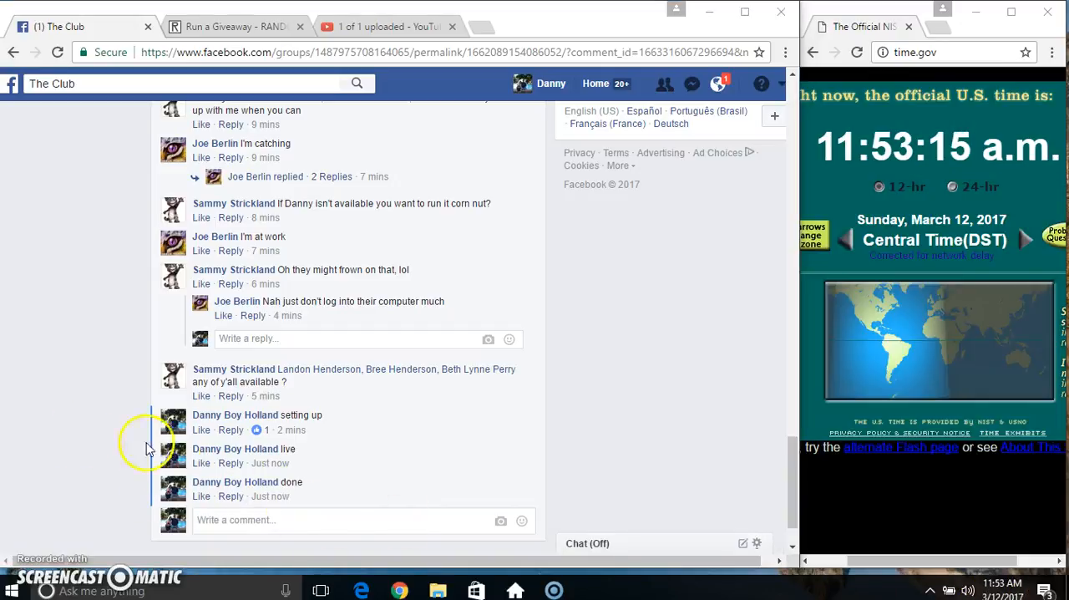